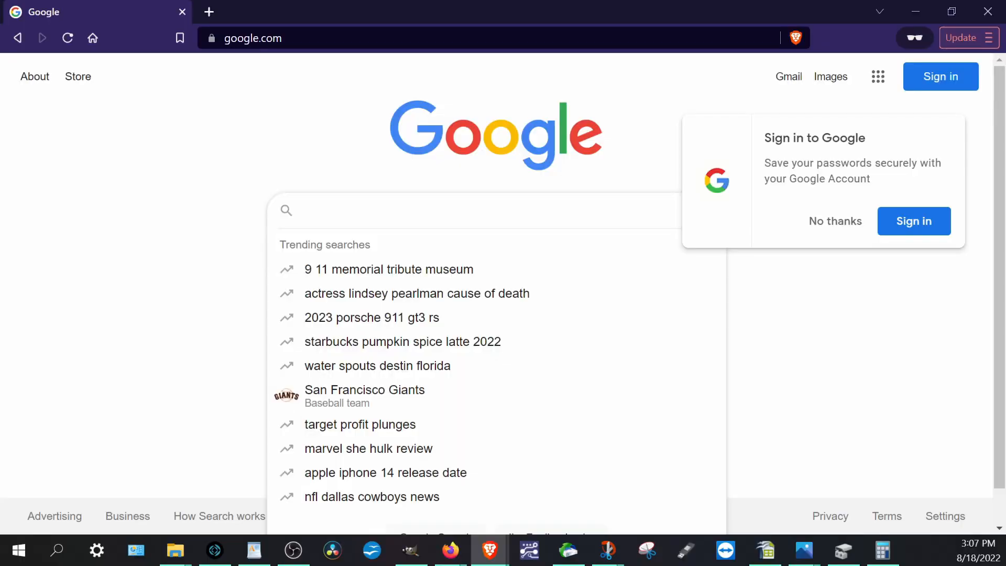
Search Google for 'dell drivers' and open the 'Drivers & Downloads | Dell US' result
text(dell)
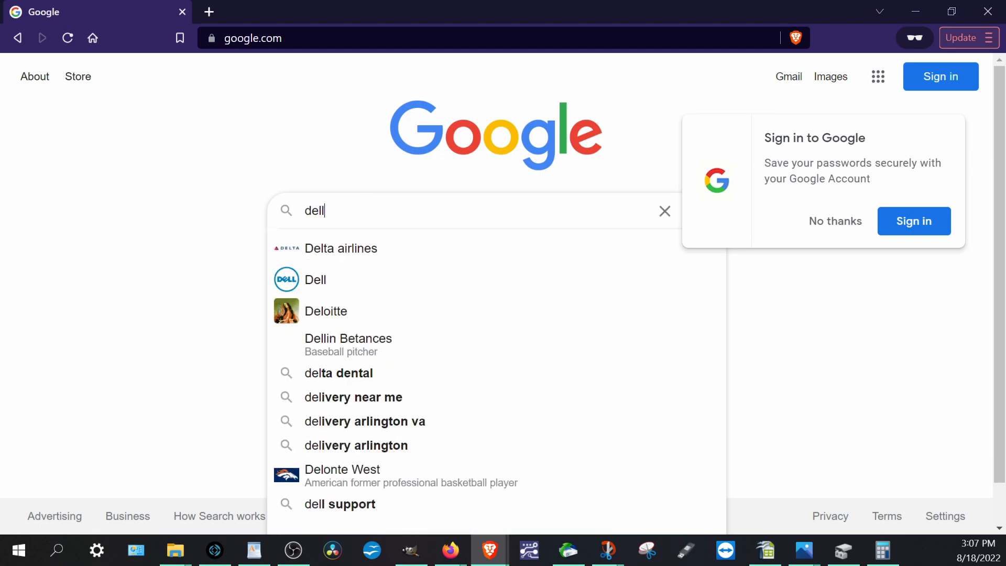
key(Return)
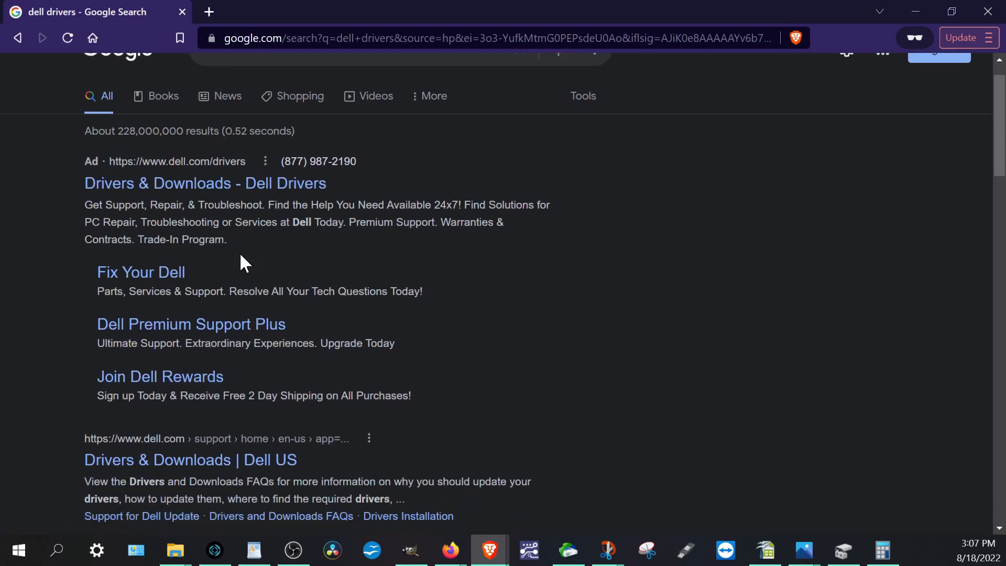
click(190, 459)
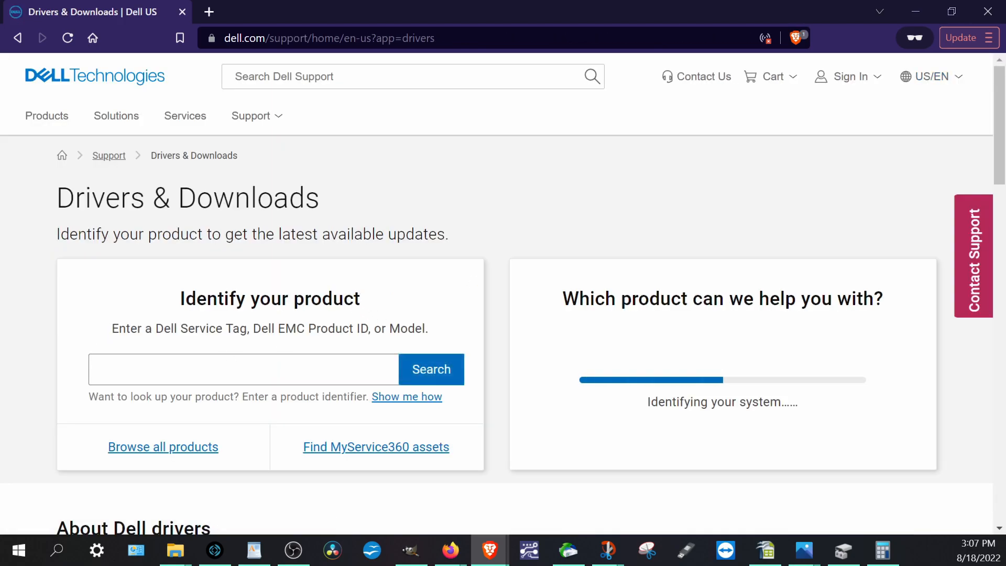
Enter the laptop's service tag to bring up the Latitude 5320 Windows 11 driver list
click(243, 369)
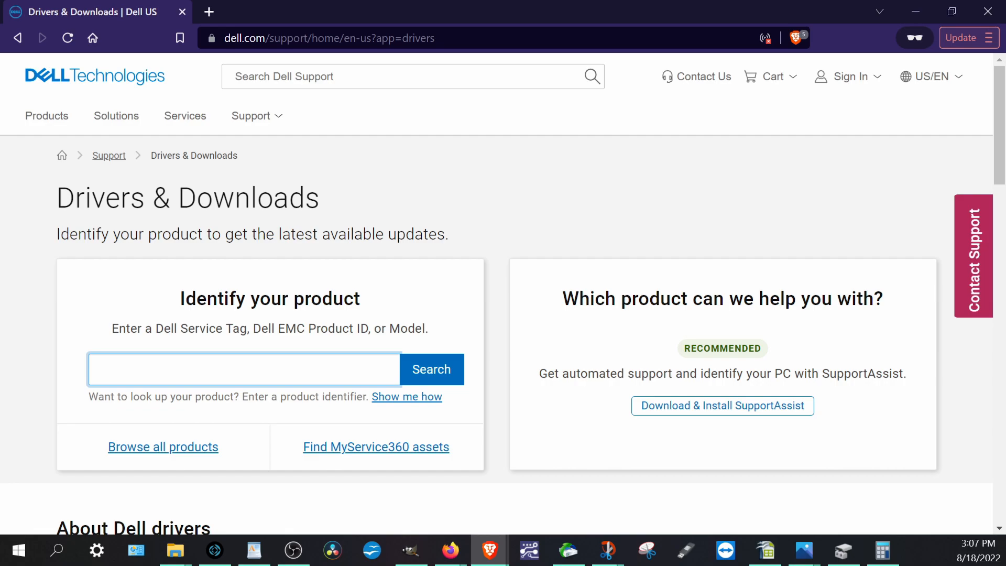
text(5)
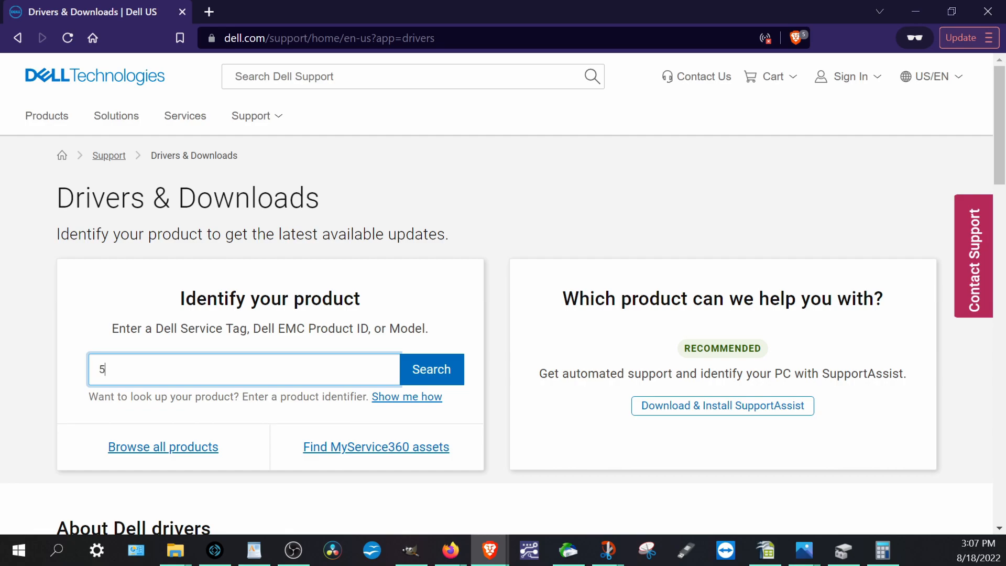
text(wf)
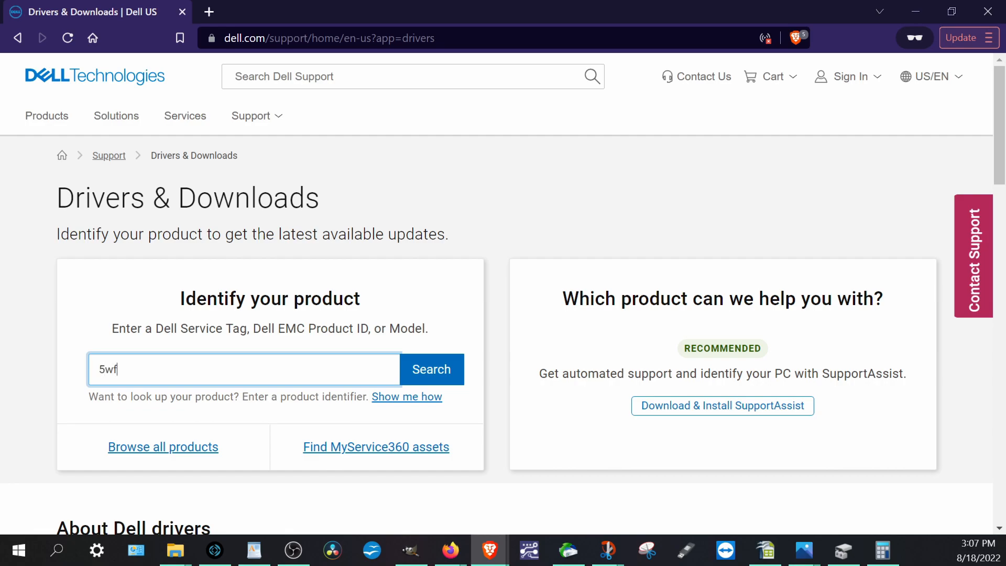
click(431, 369)
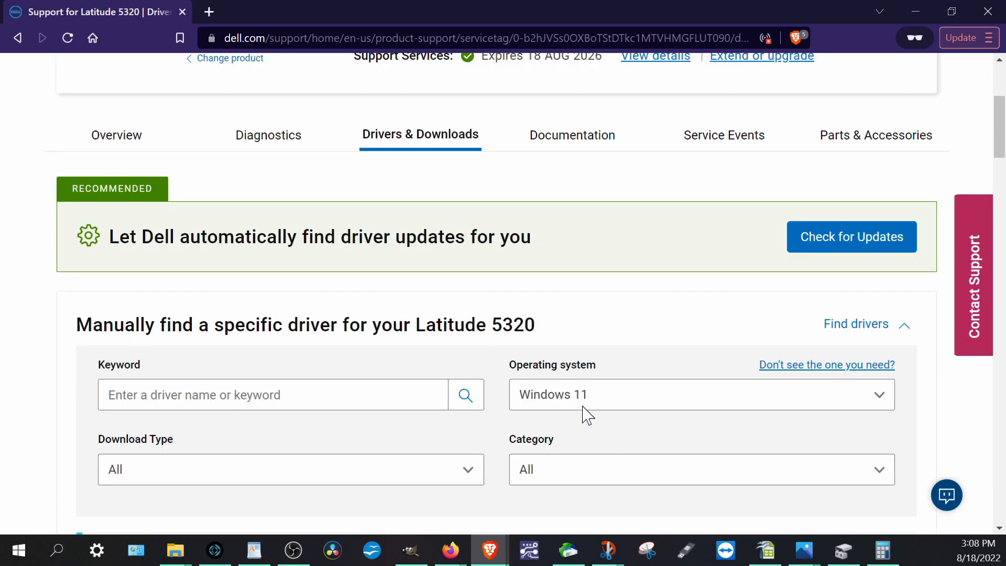
mouse_move(588, 392)
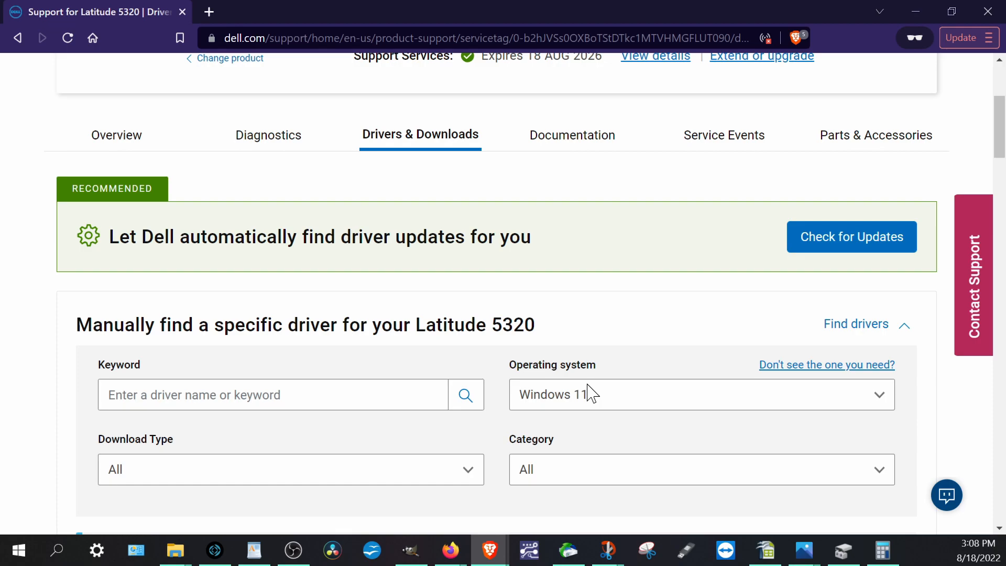
Download the Intel Rapid Storage Technology Driver and Application from the Latitude 5320 list
scroll(down, 3)
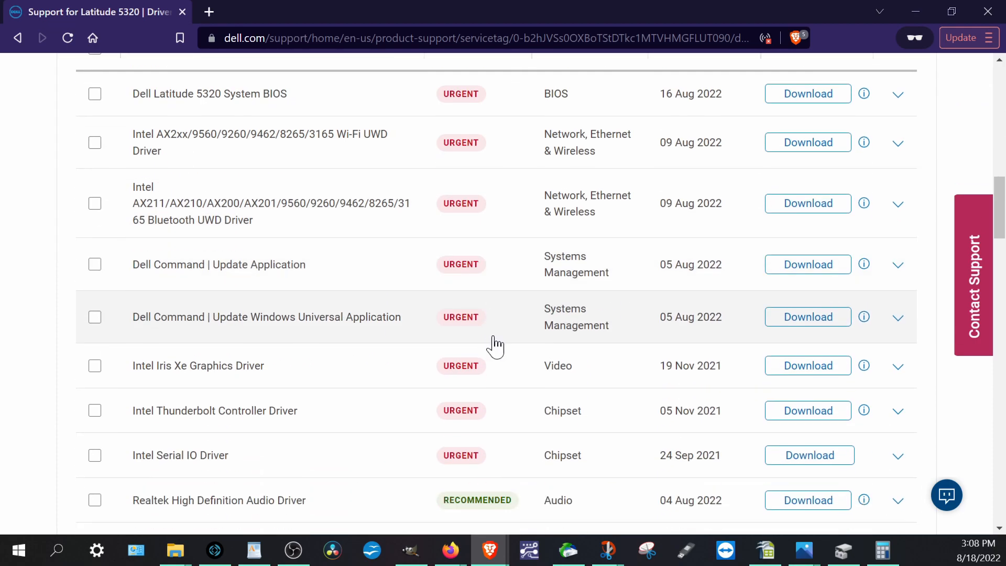
scroll(down, 3)
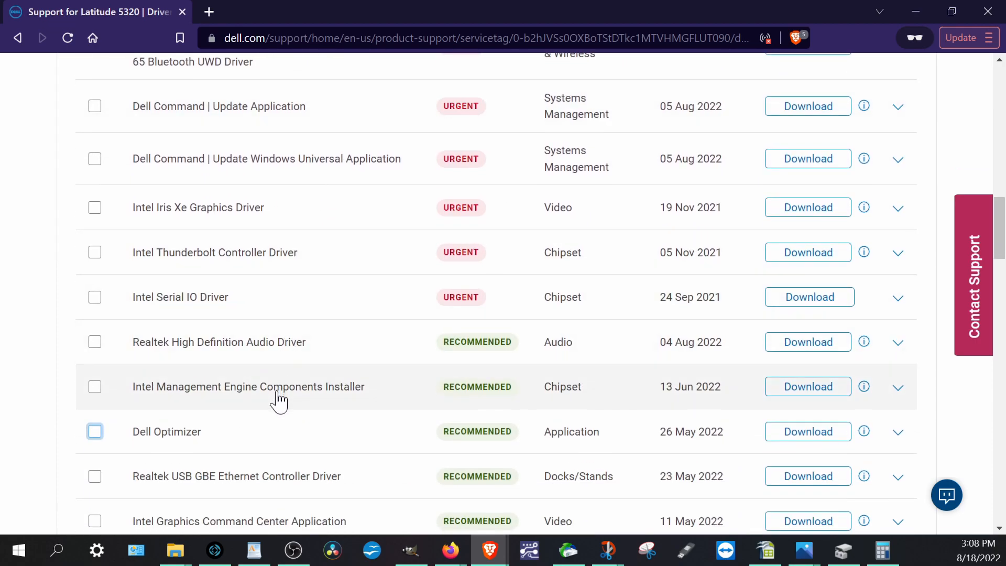
scroll(down, 3)
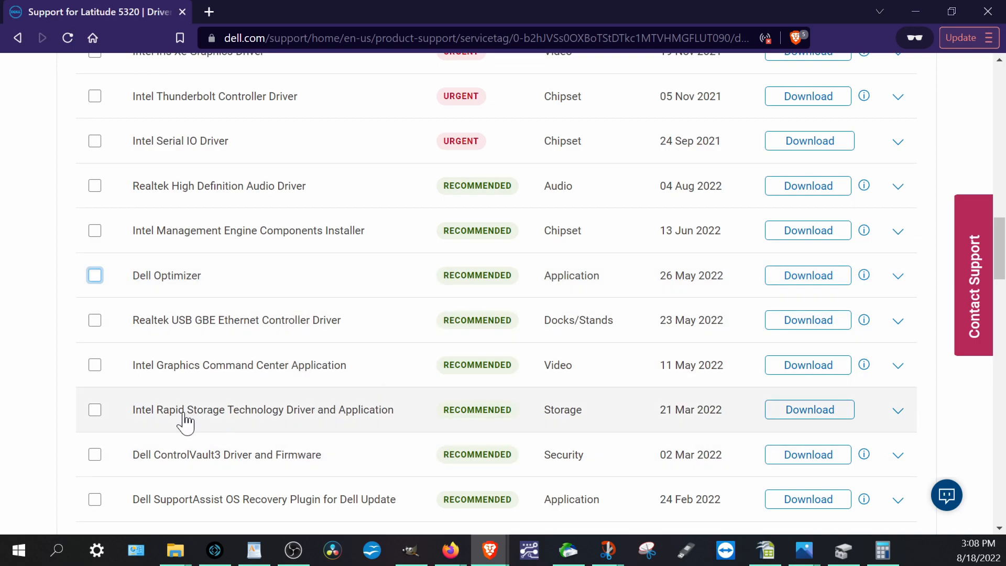
mouse_move(173, 417)
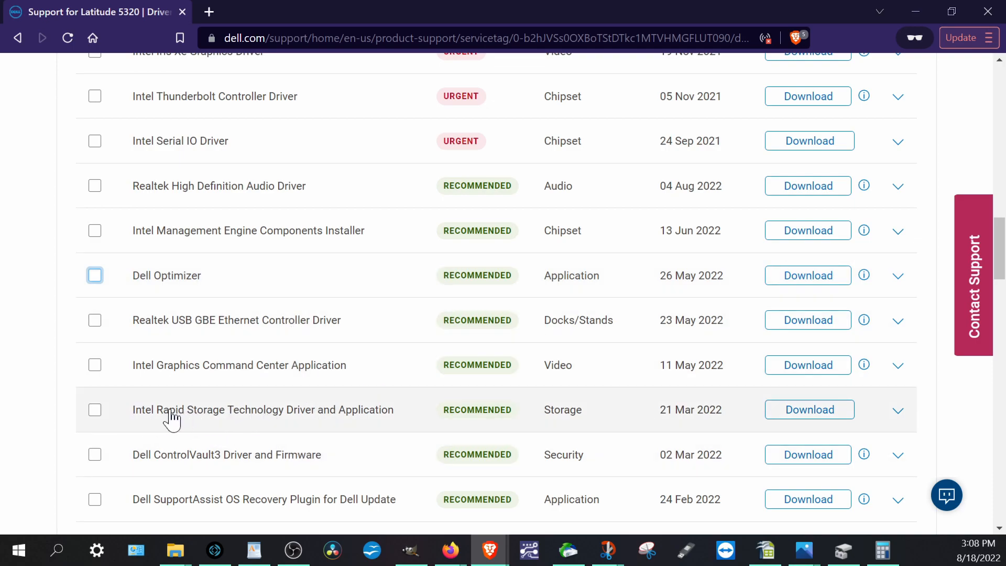
mouse_move(338, 420)
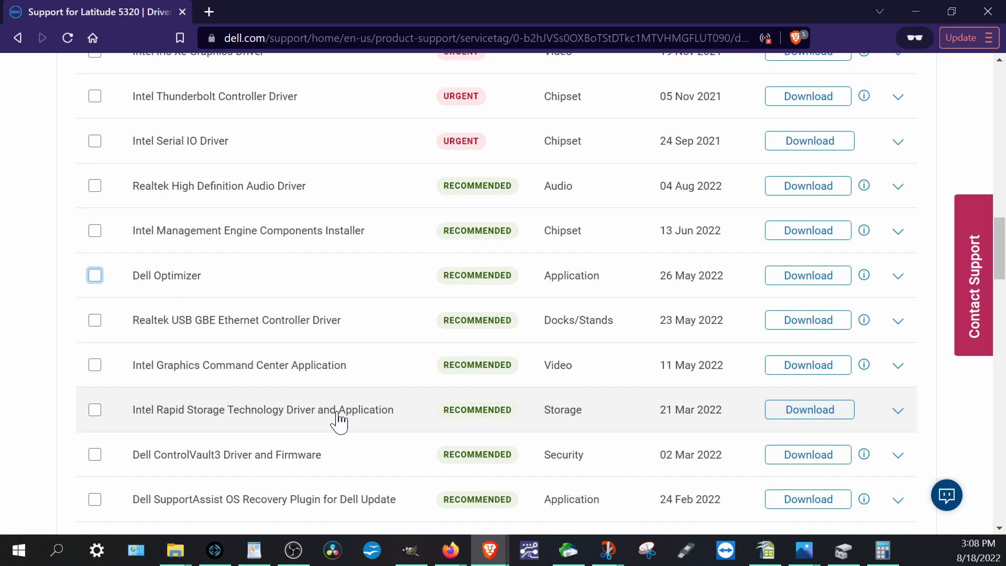
scroll(down, 3)
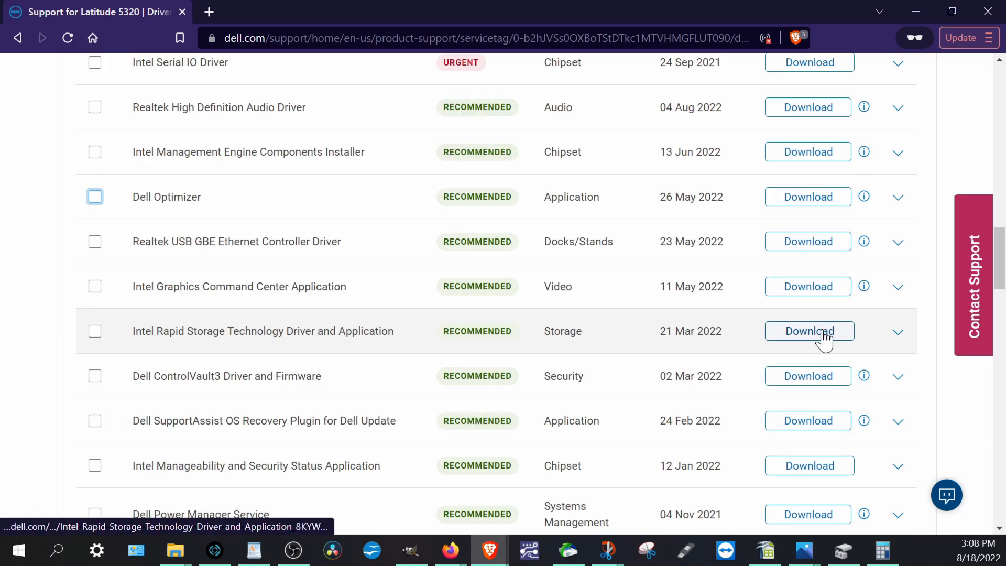
mouse_move(373, 339)
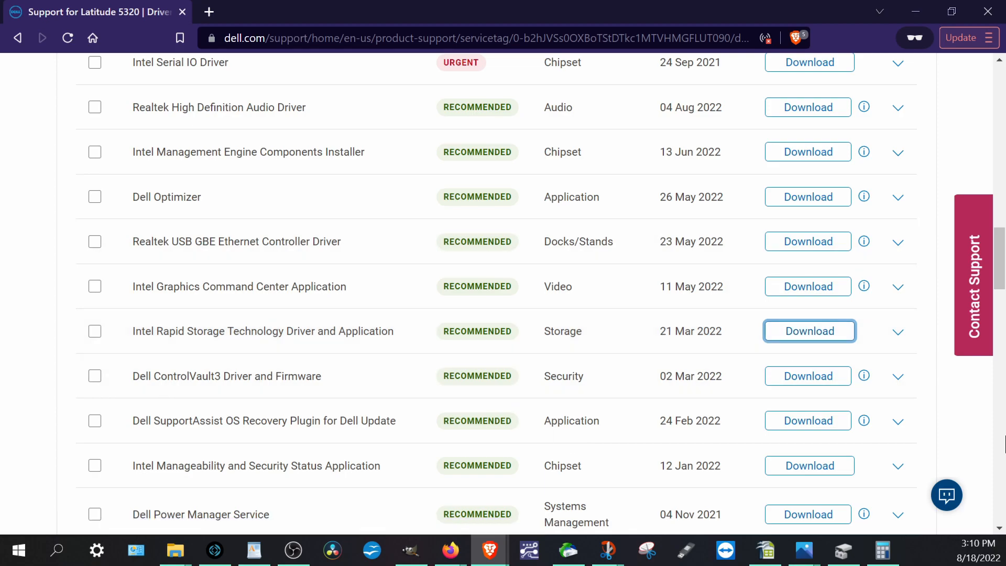
click(809, 331)
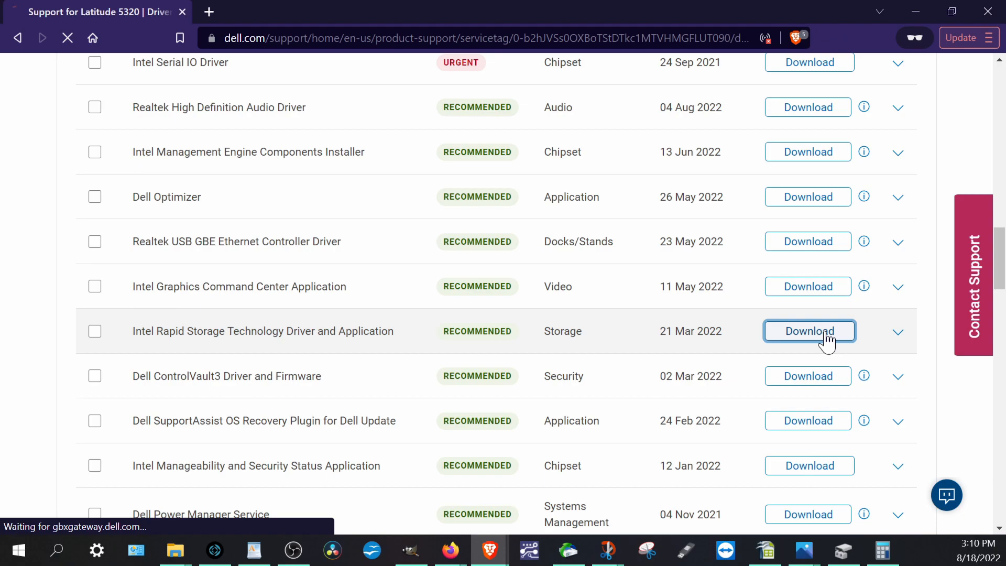
Save the Intel RST installer to NEW VOLUME (H:) and show it in its folder
click(809, 331)
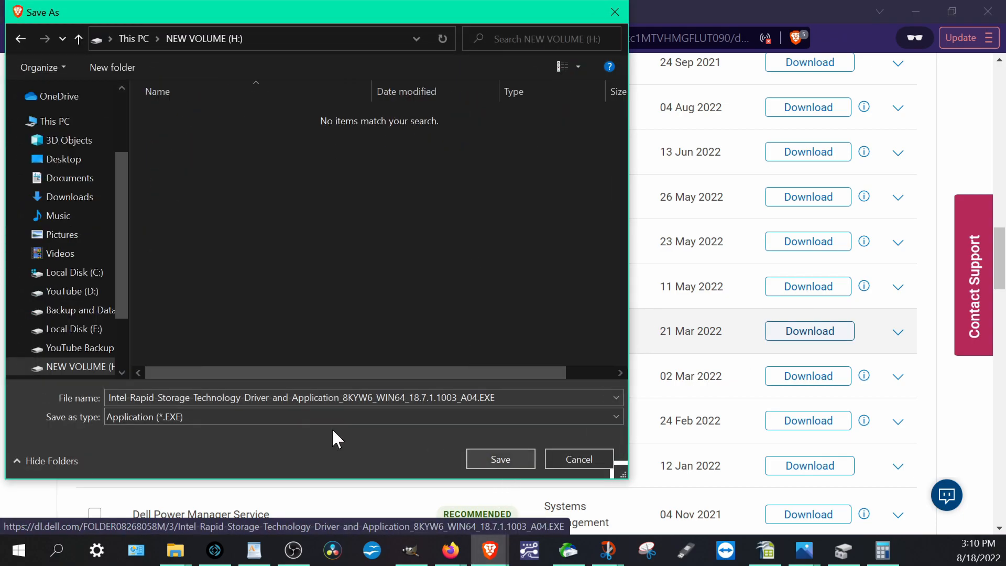
click(499, 459)
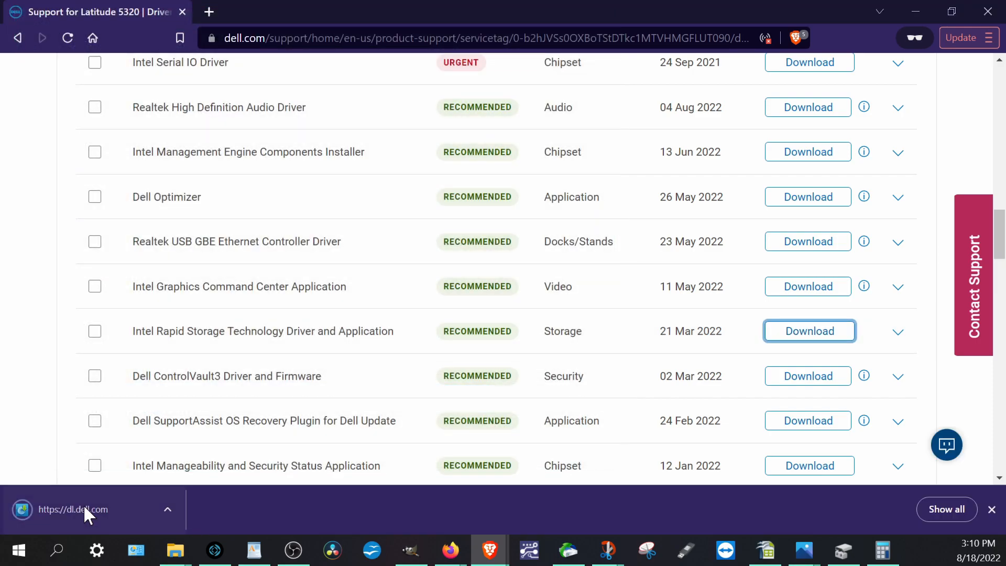
click(808, 330)
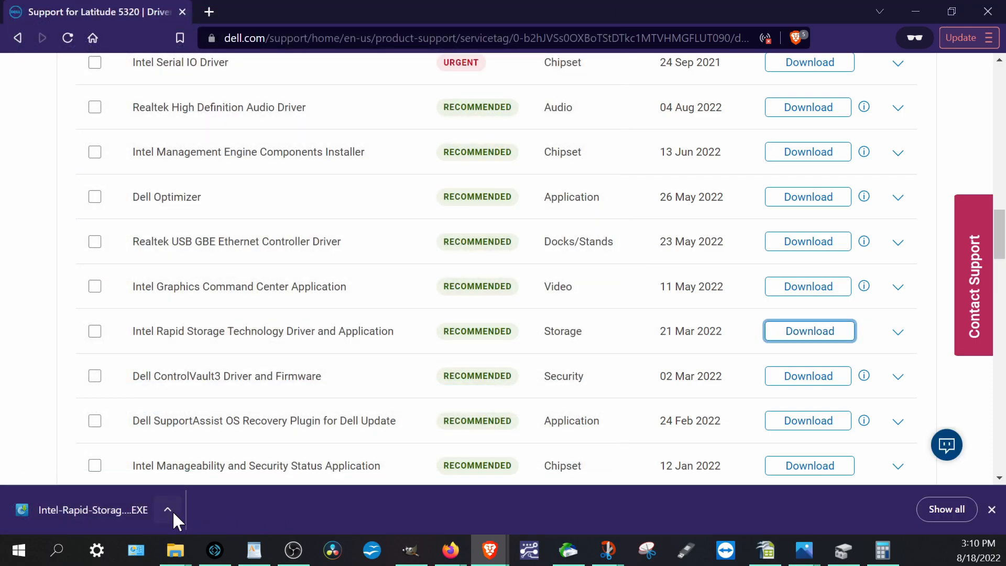
click(167, 509)
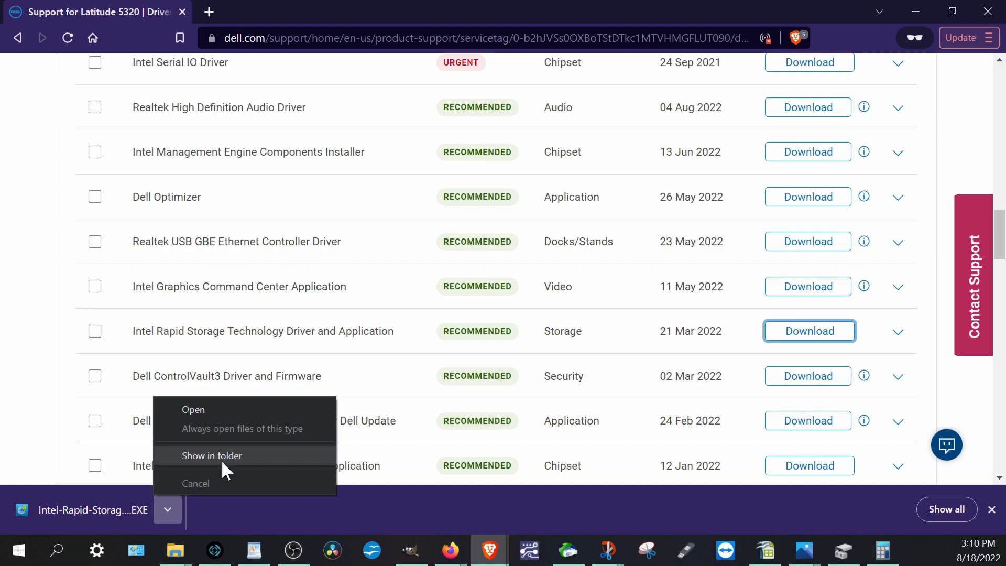
click(211, 455)
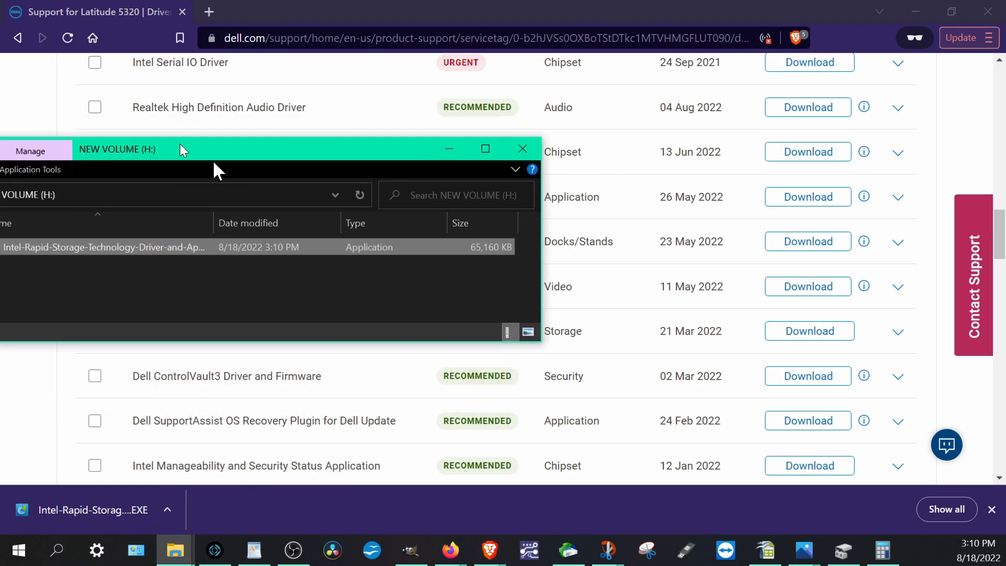
Enlarge the H: drive window and view the installer EXE's 7-Zip submenu
click(484, 148)
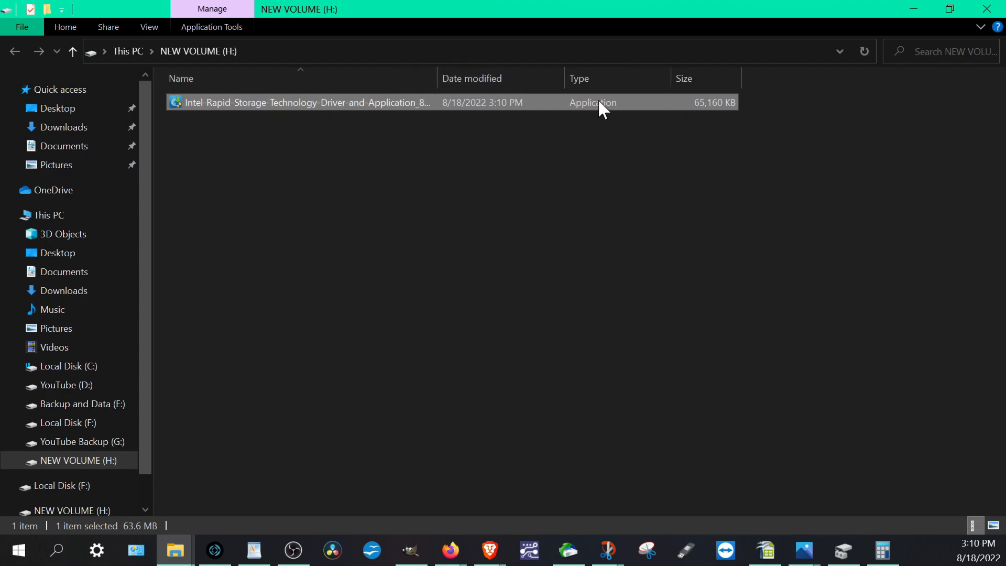
mouse_move(333, 102)
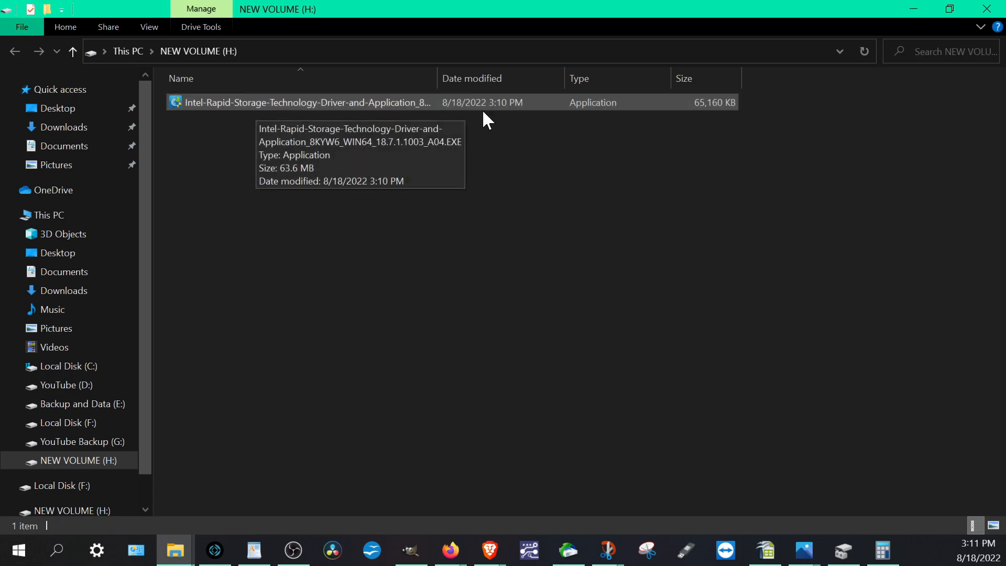
mouse_move(350, 109)
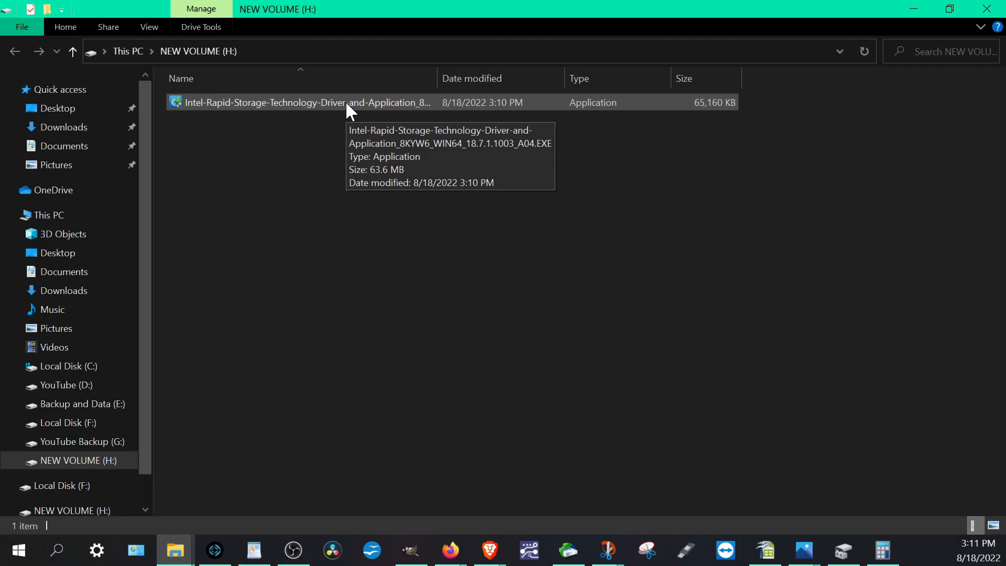
right_click(346, 103)
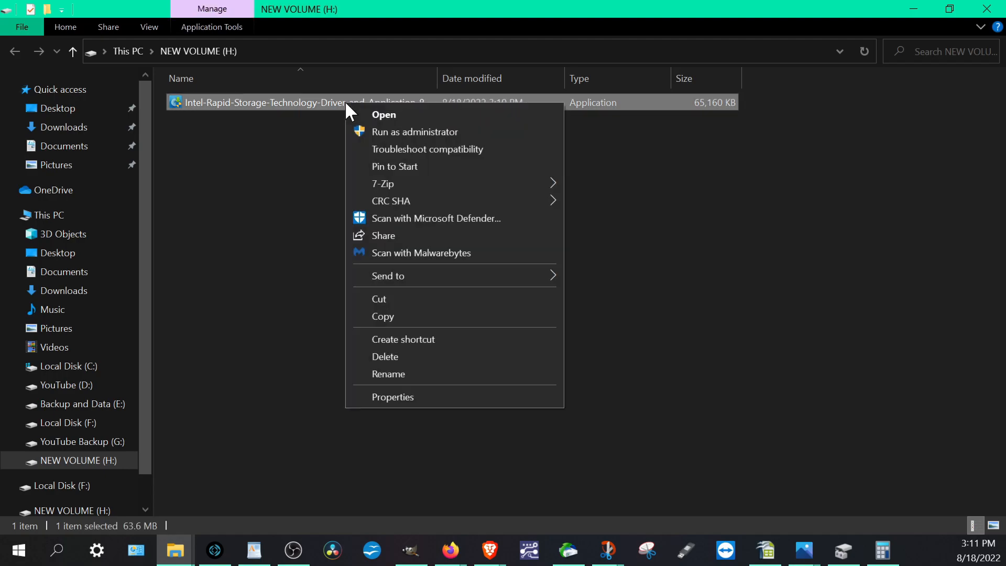
click(382, 184)
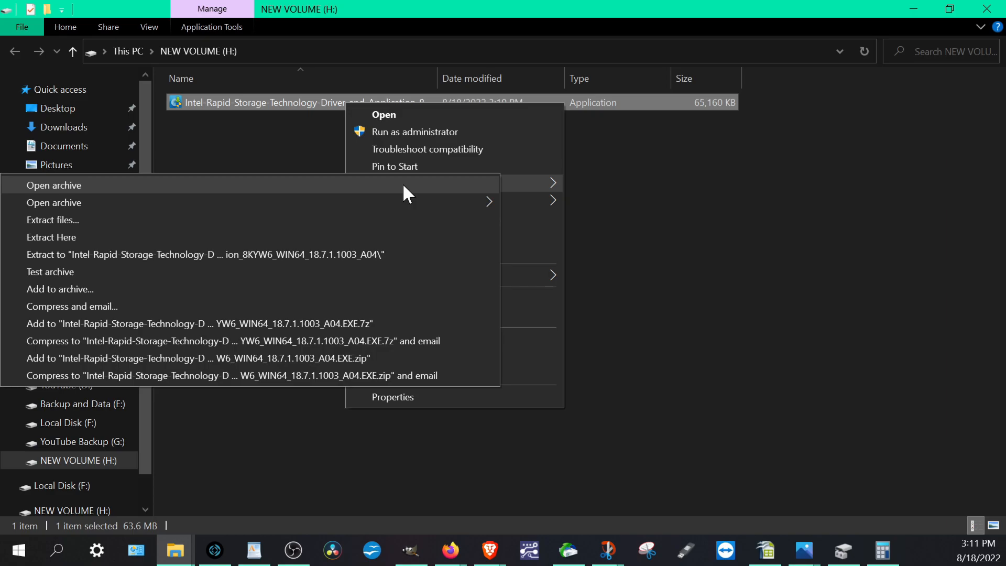
mouse_move(303, 266)
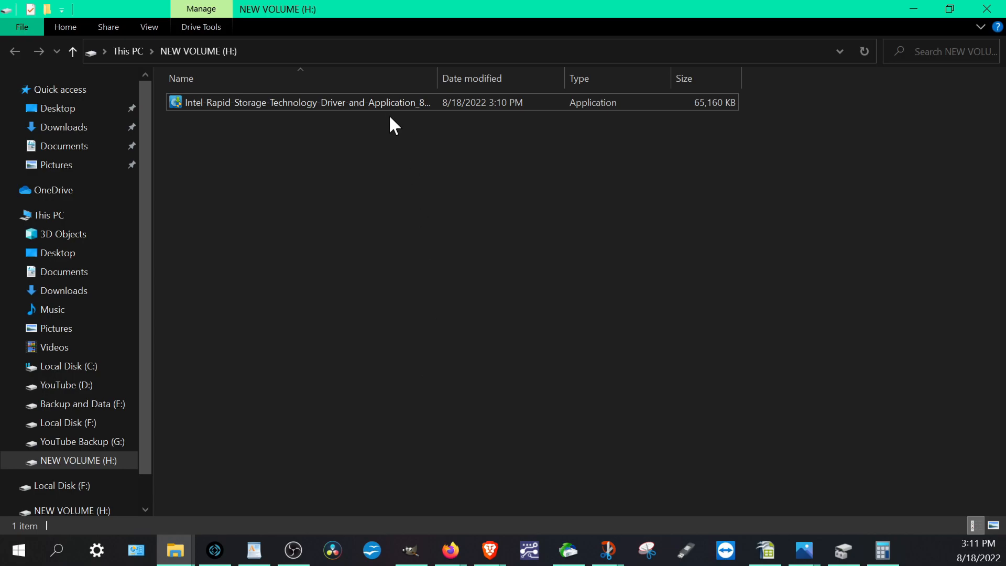
mouse_move(451, 549)
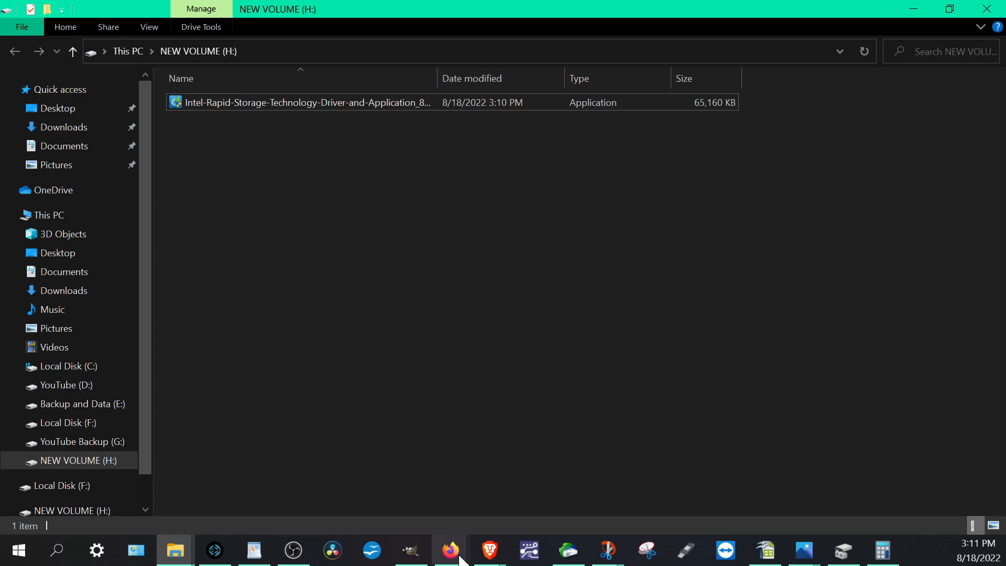
mouse_move(488, 549)
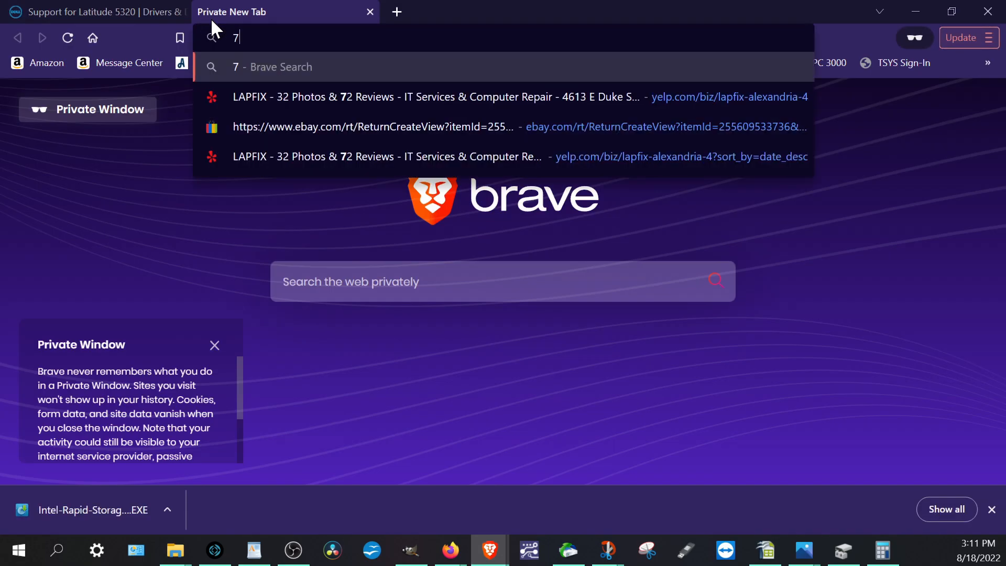
Search Brave for 7-Zip, open 7-zip.org, cancel the 64-bit installer save, return to H:
key(Return)
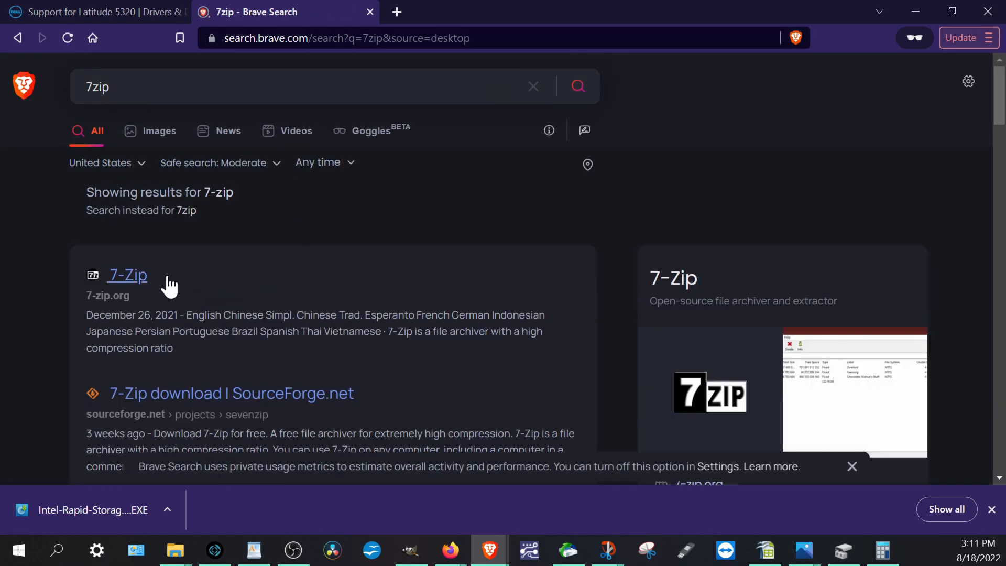
mouse_move(127, 276)
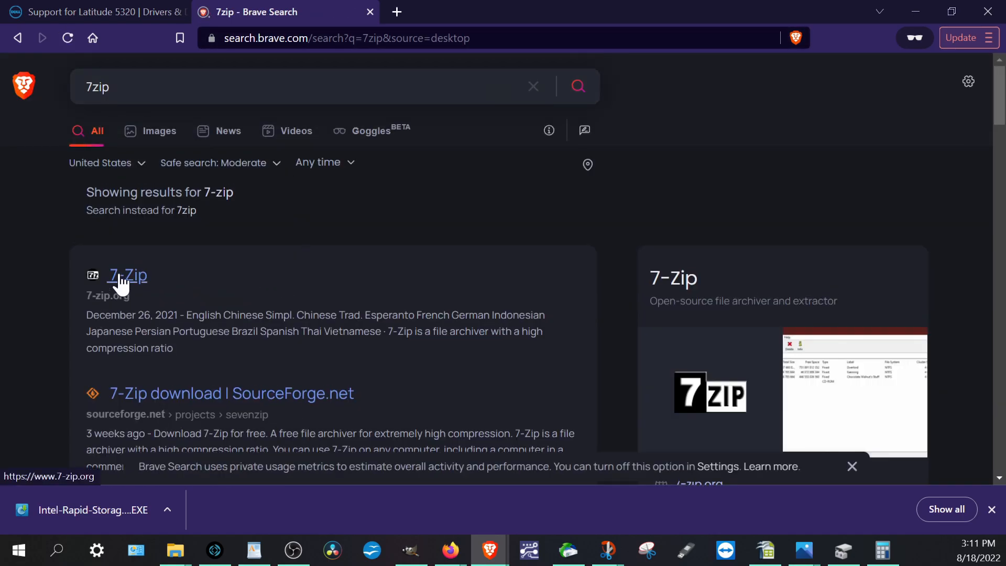
click(127, 274)
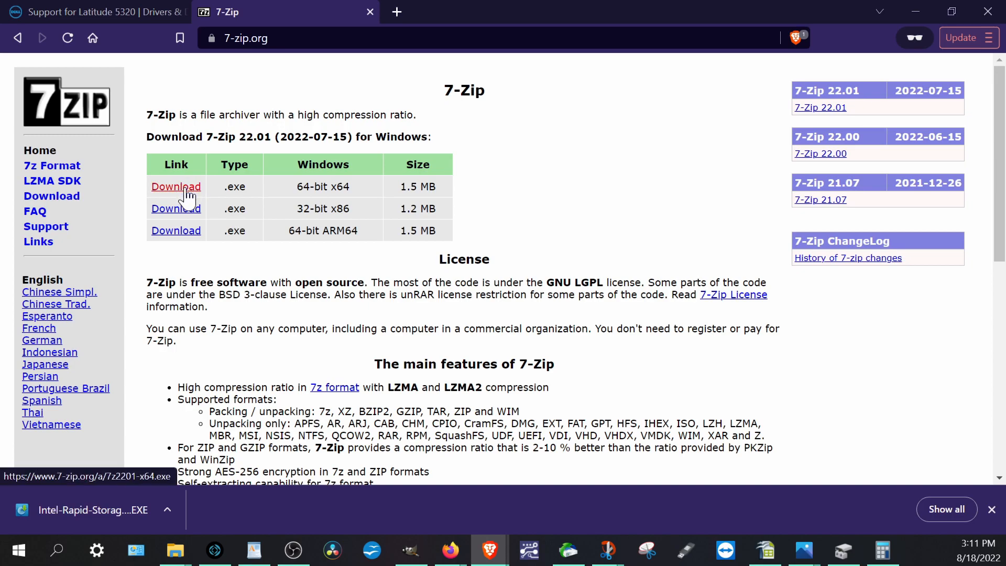
click(176, 187)
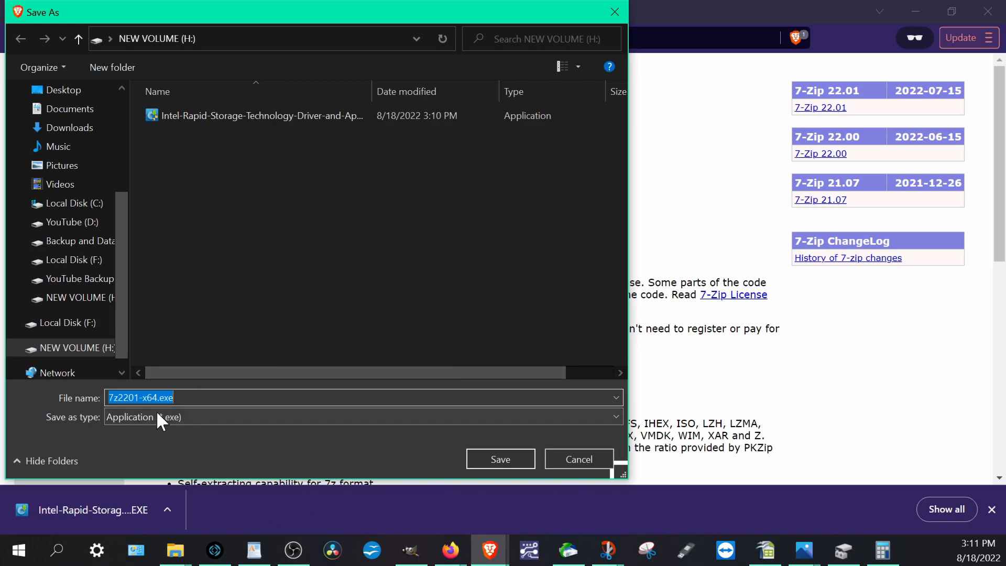
mouse_move(576, 458)
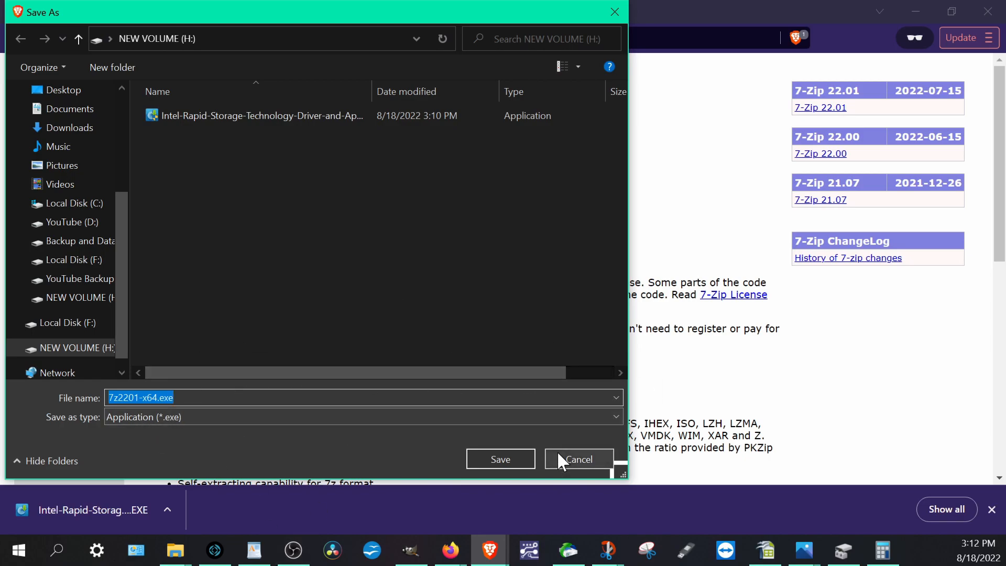
click(576, 459)
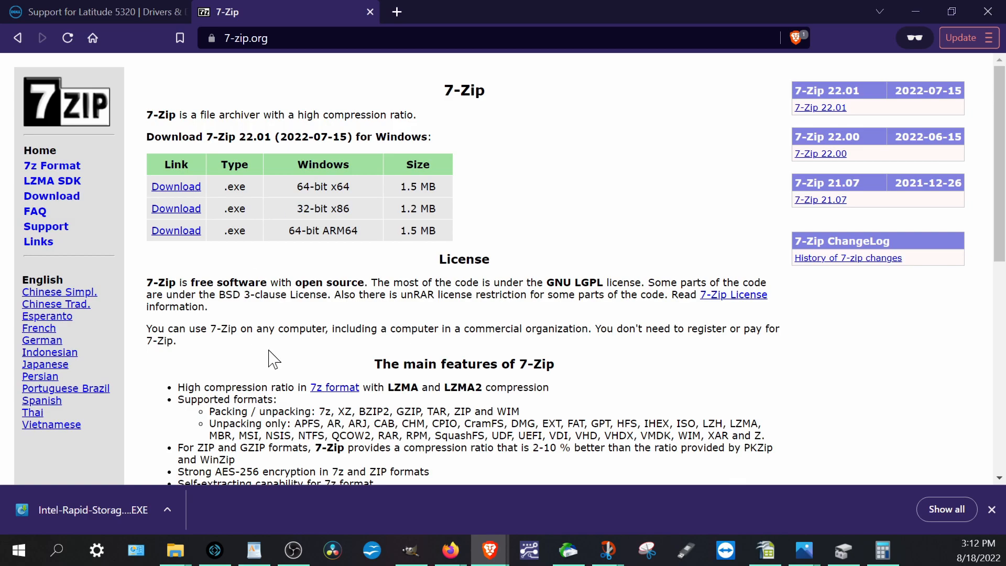
mouse_move(174, 549)
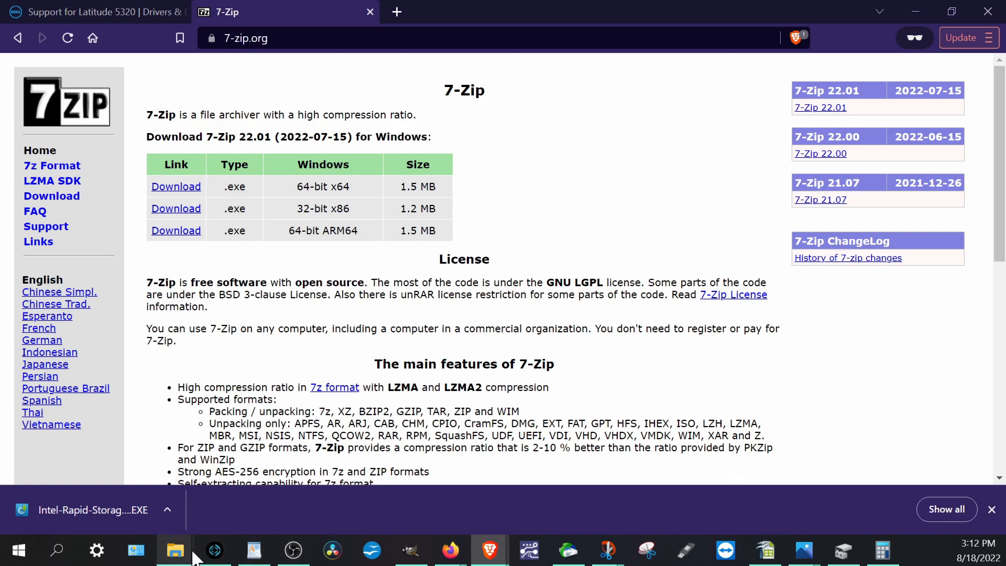
mouse_move(424, 218)
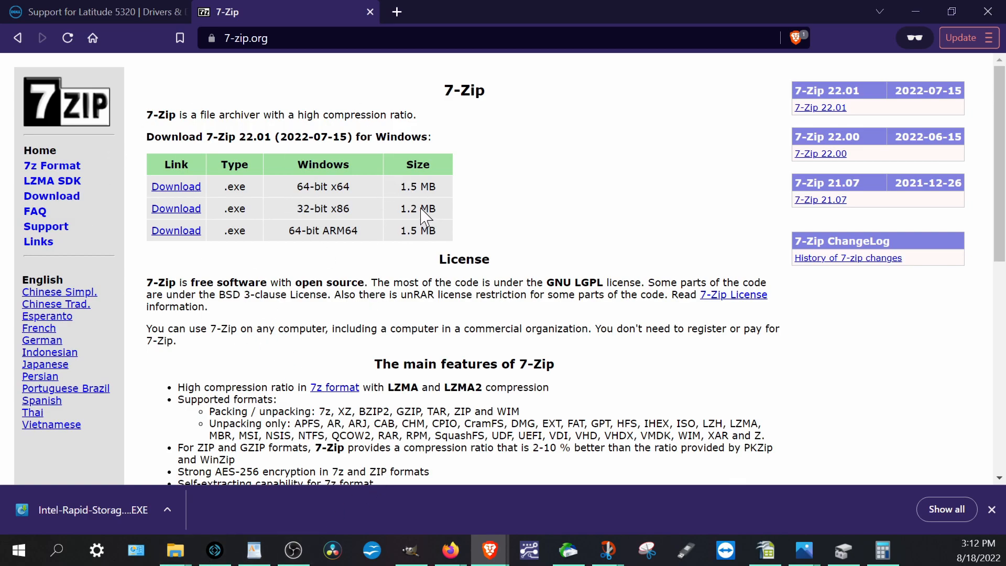
click(174, 549)
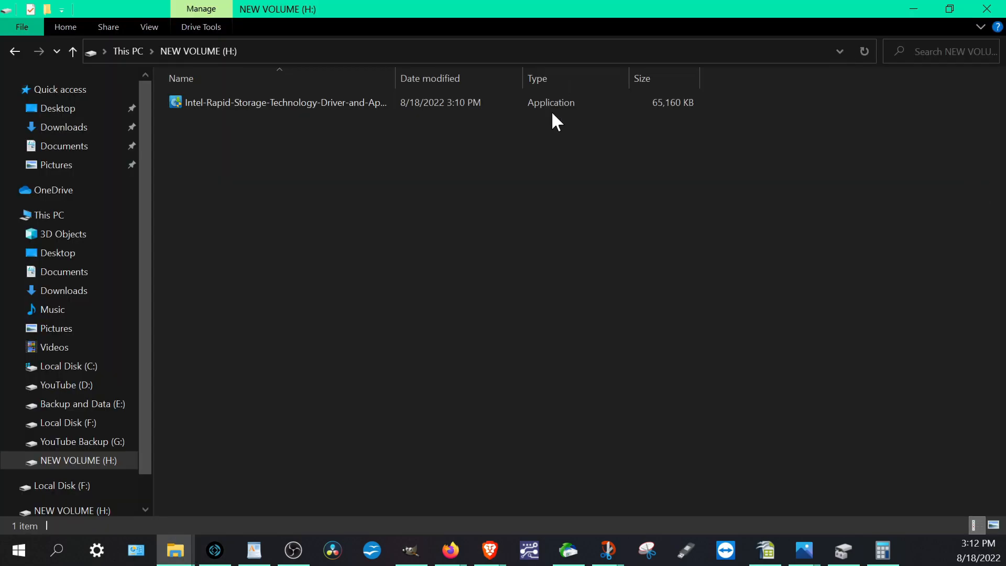
Extract the Intel RST EXE with 7-Zip into 'Intel-Rapid-Storage-Technology-...A04\' beside it
right_click(285, 102)
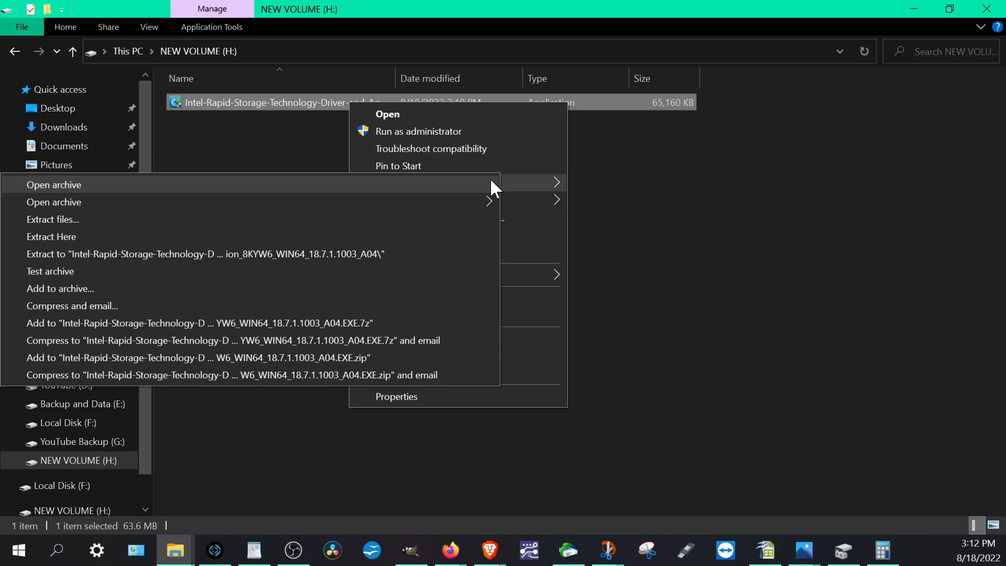
mouse_move(529, 191)
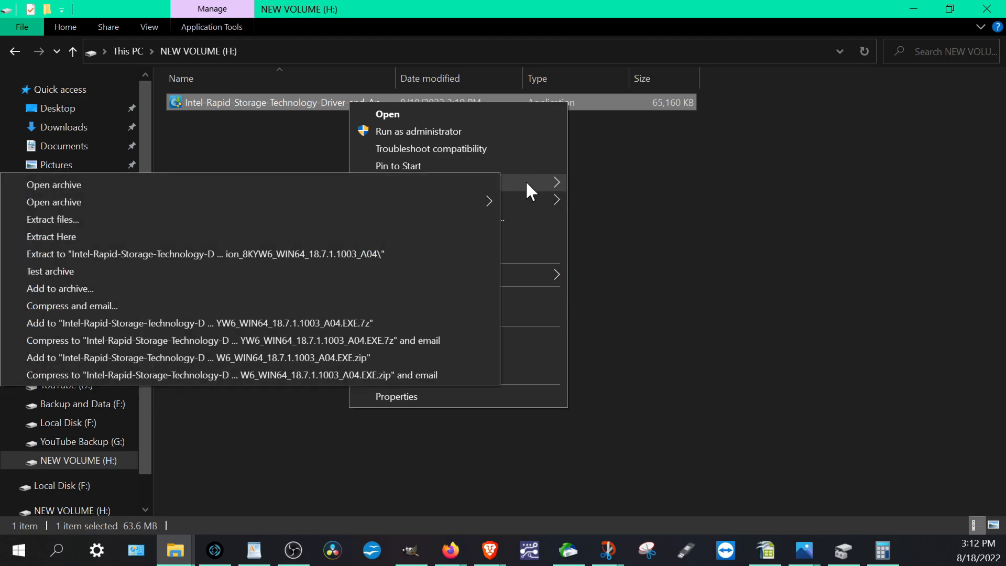
mouse_move(220, 253)
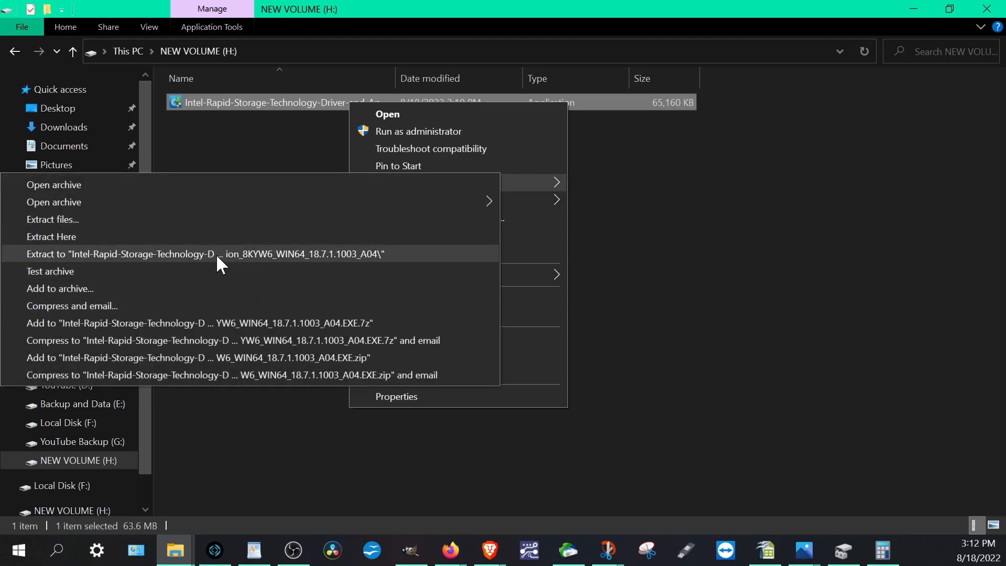
mouse_move(168, 261)
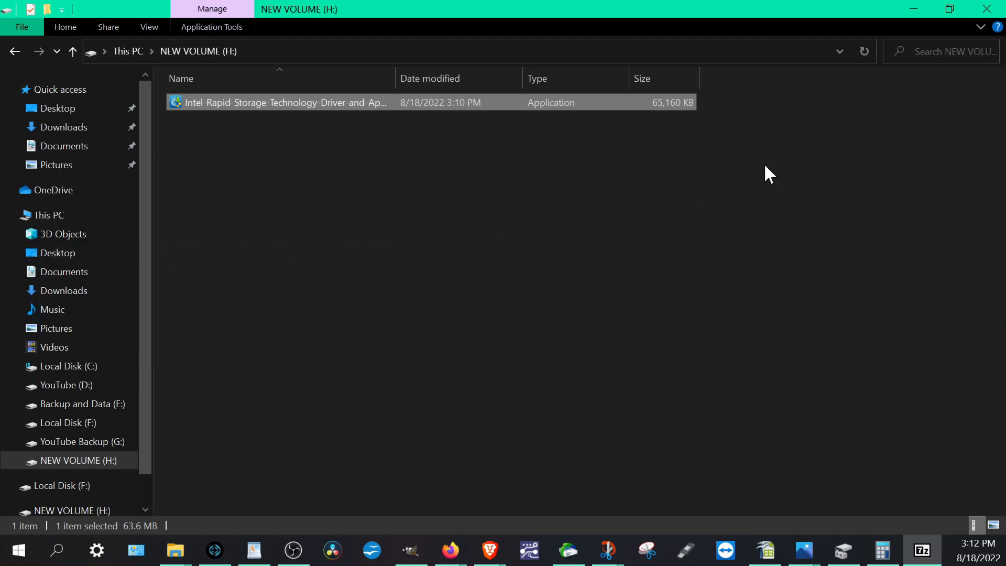
double_click(285, 102)
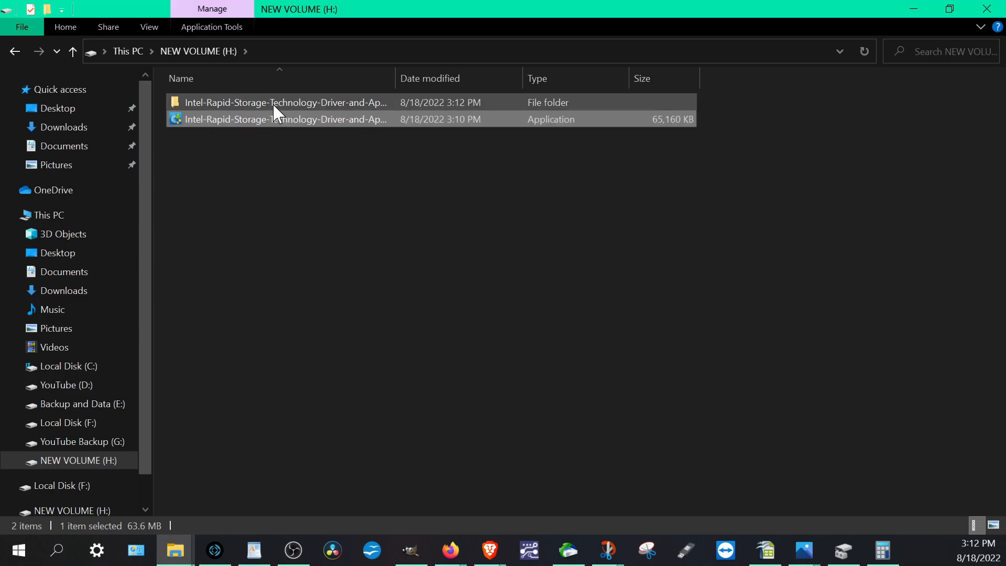
Browse the extracted folder to 15063\F6, confirm VMD and NonVMD folders, return to 15063
click(285, 102)
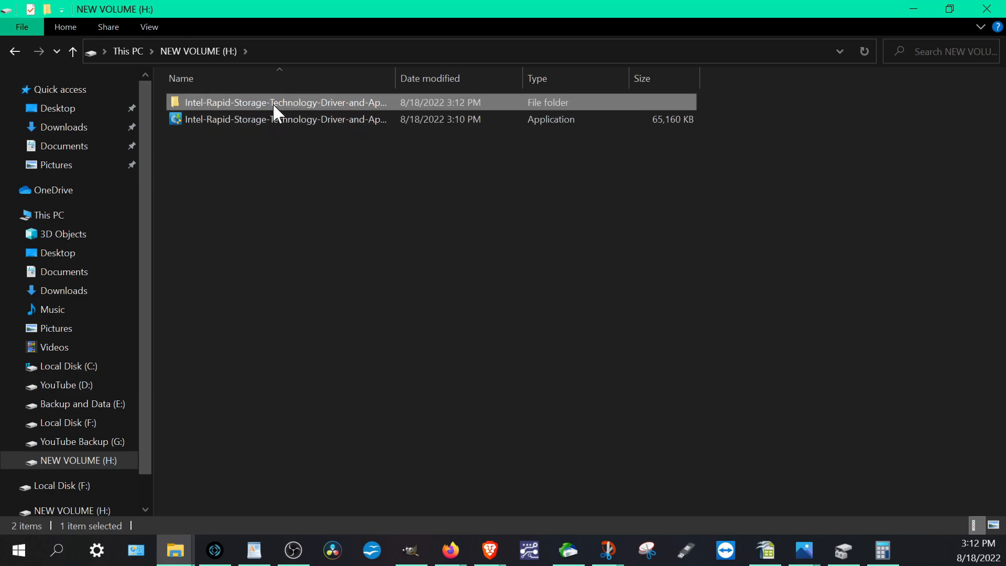
double_click(285, 102)
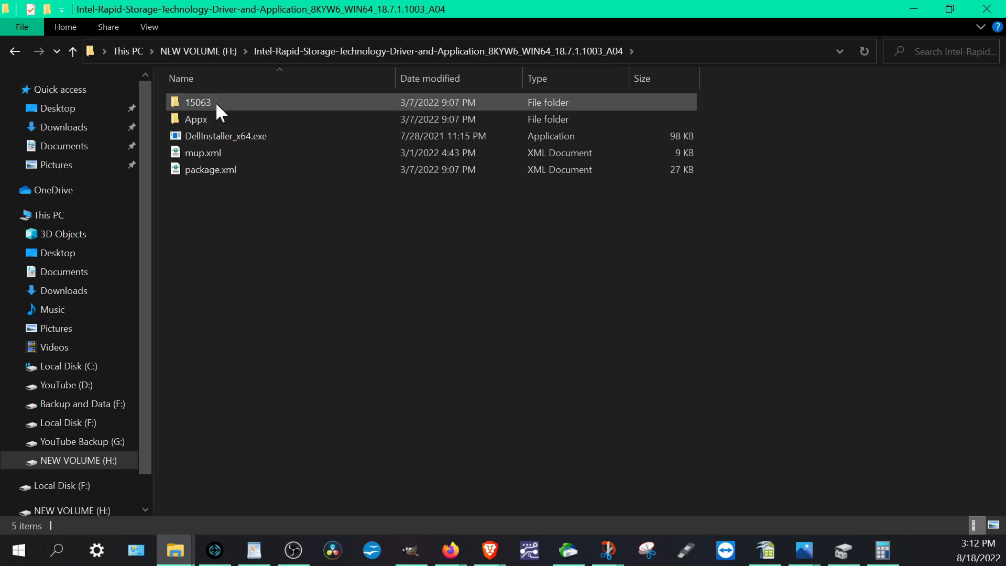
double_click(196, 102)
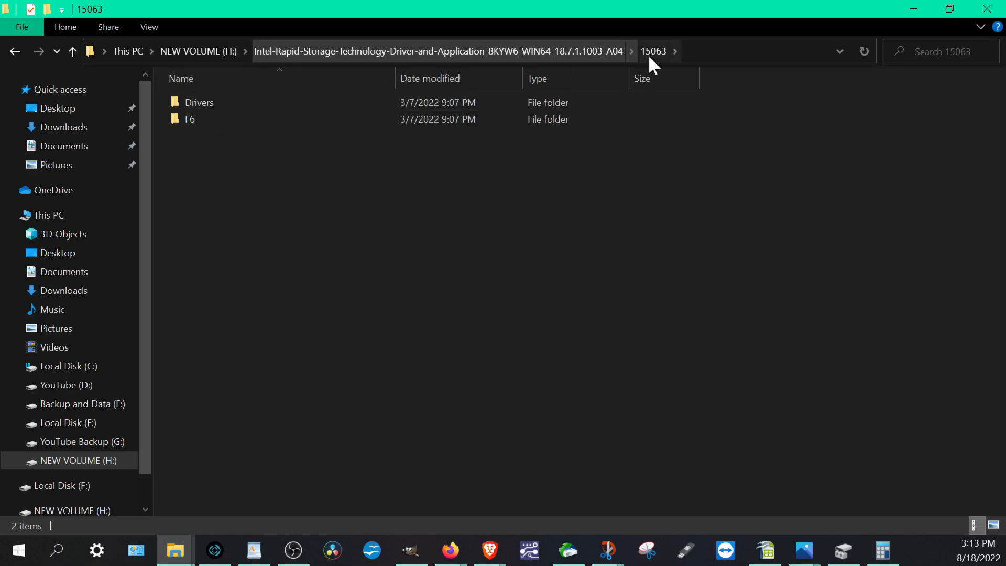
mouse_move(231, 259)
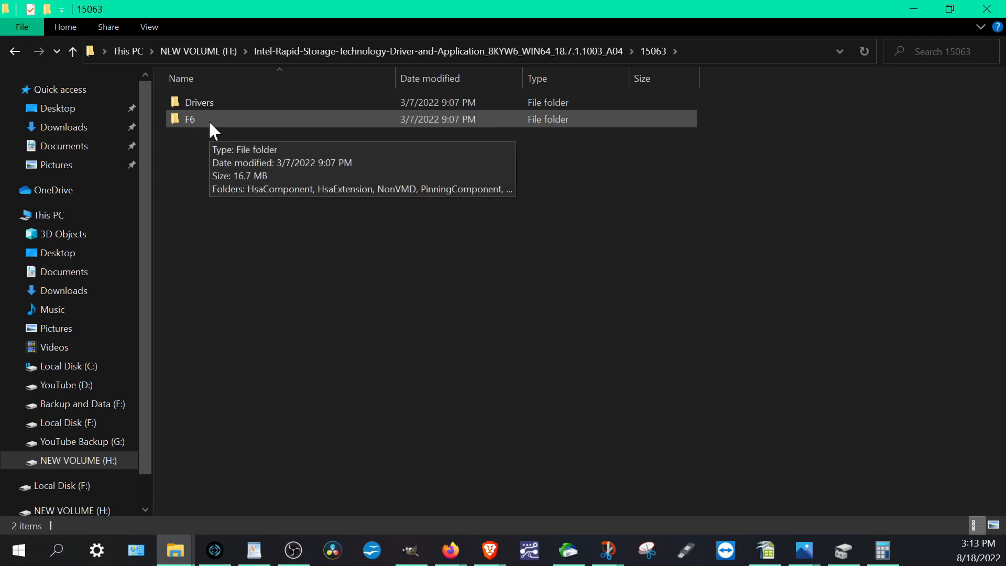
double_click(190, 119)
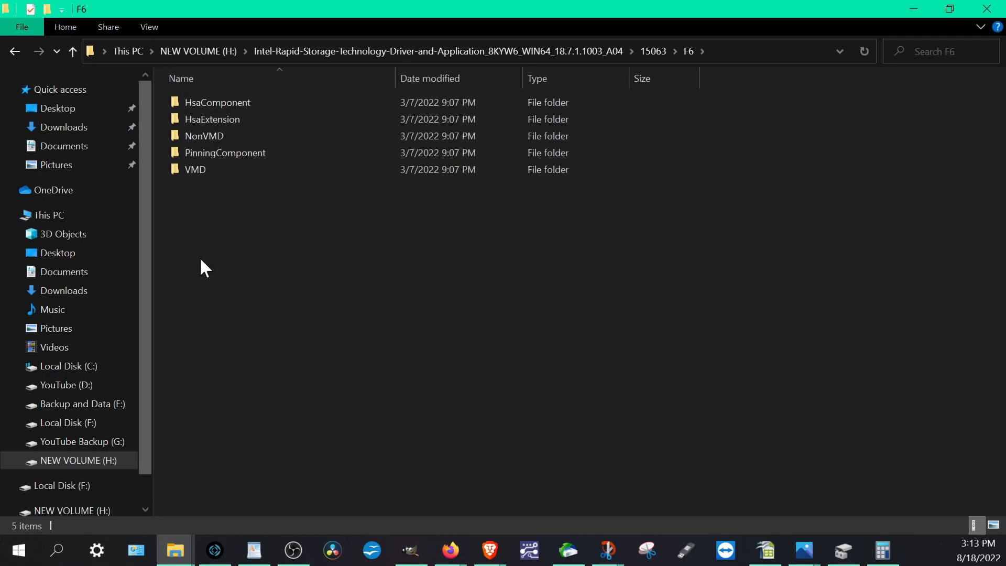
mouse_move(15, 57)
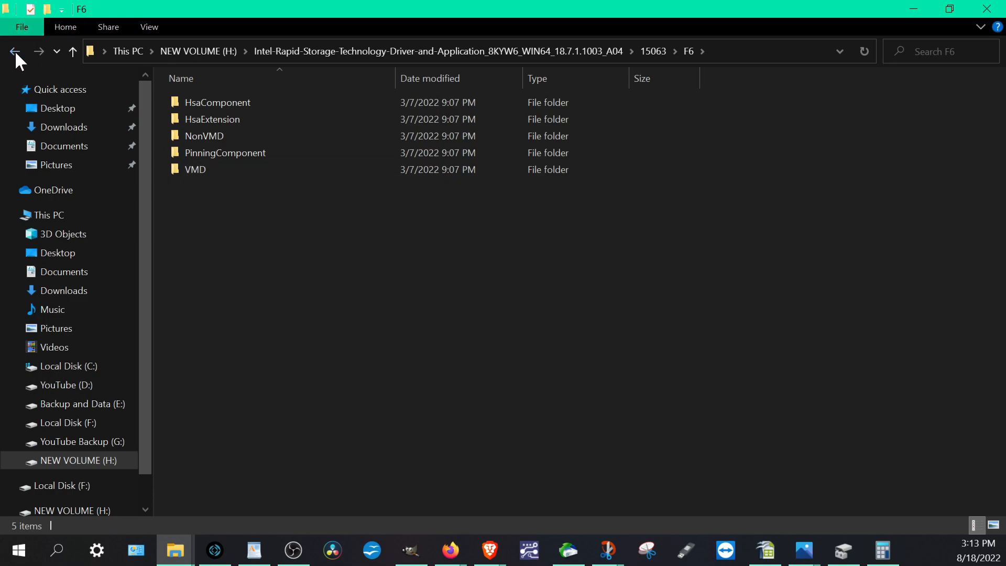
click(14, 51)
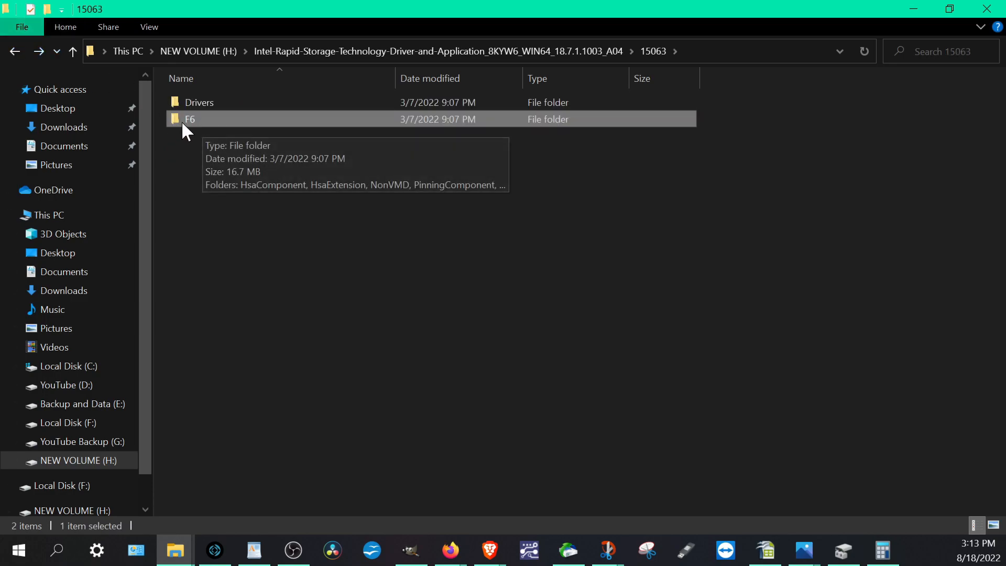